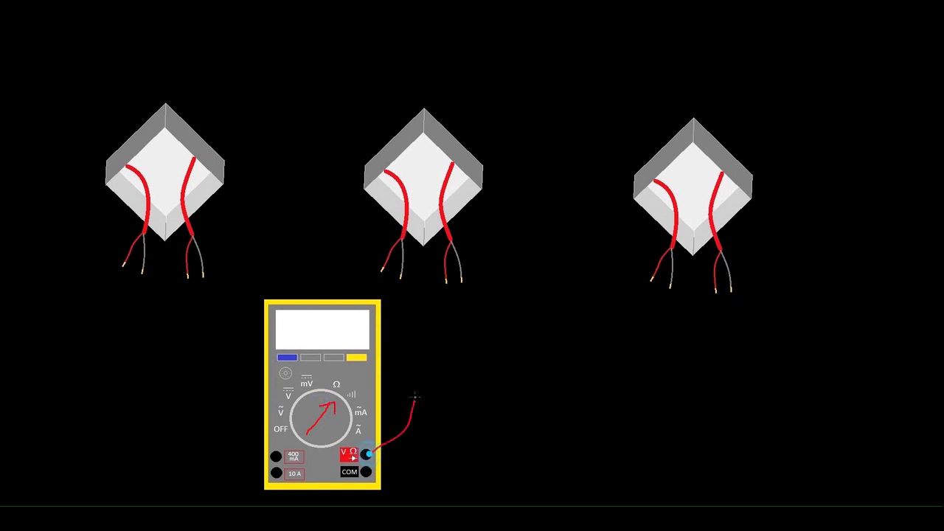
# - Draw a grey lead from the meter's COM jack running rightward along the bottom
pyautogui.moveTo(414, 398); pyautogui.dragTo(121, 266)
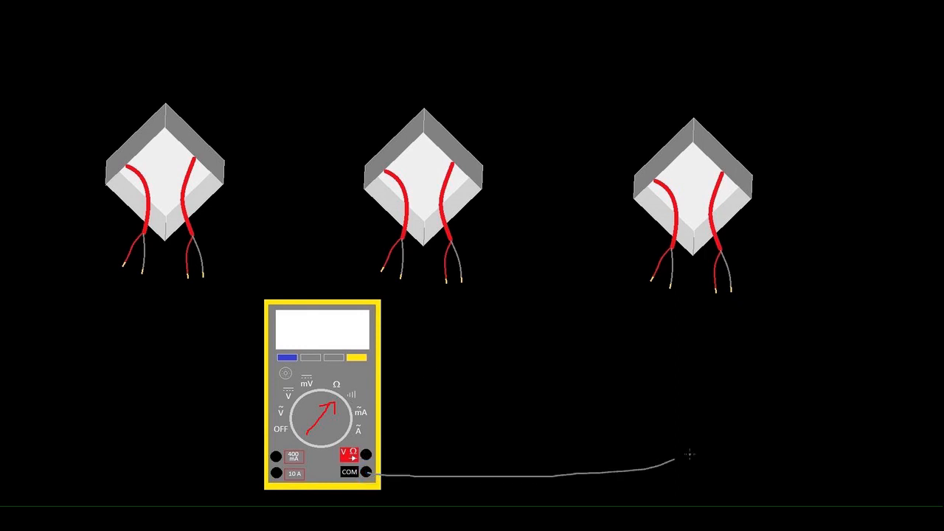
# - Extend the grey COM lead upward to reach the third junction box
pyautogui.moveTo(691, 454); pyautogui.dragTo(731, 213)
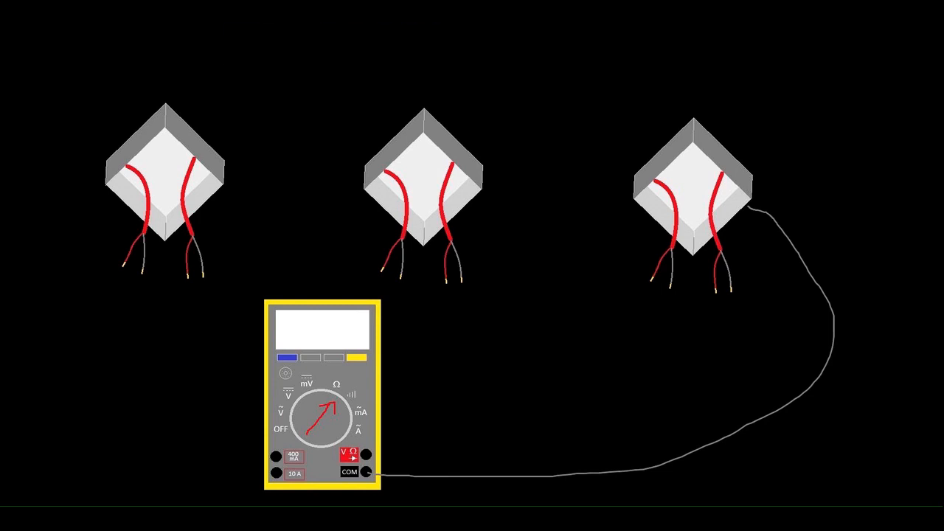
pyautogui.moveTo(691, 265)
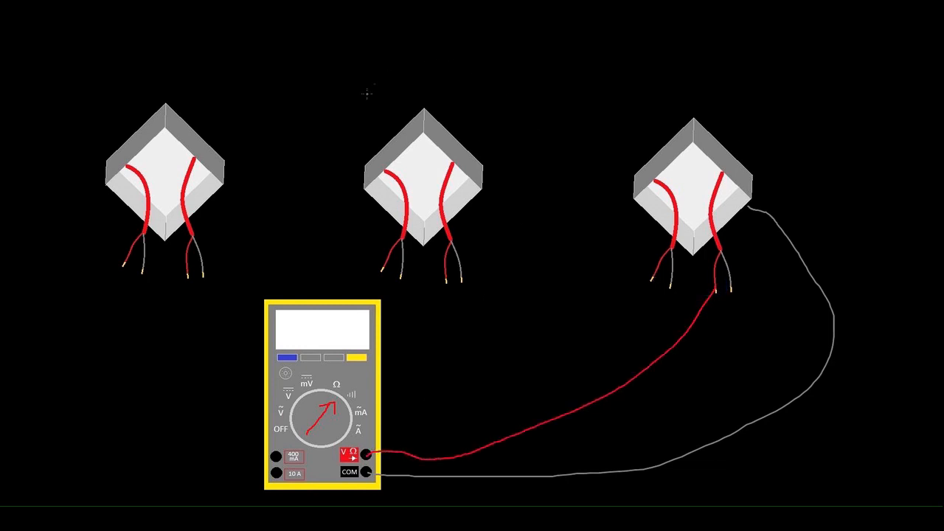
pyautogui.moveTo(549, 118)
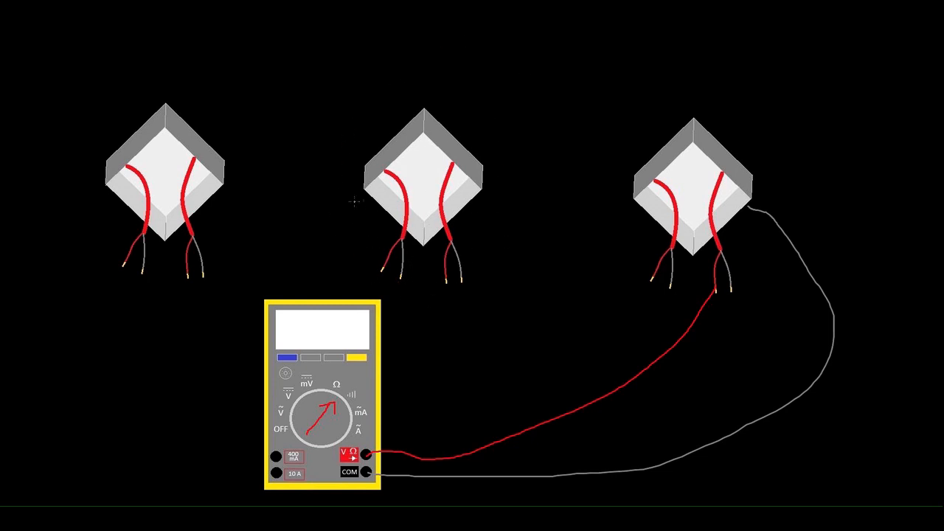
pyautogui.moveTo(701, 280)
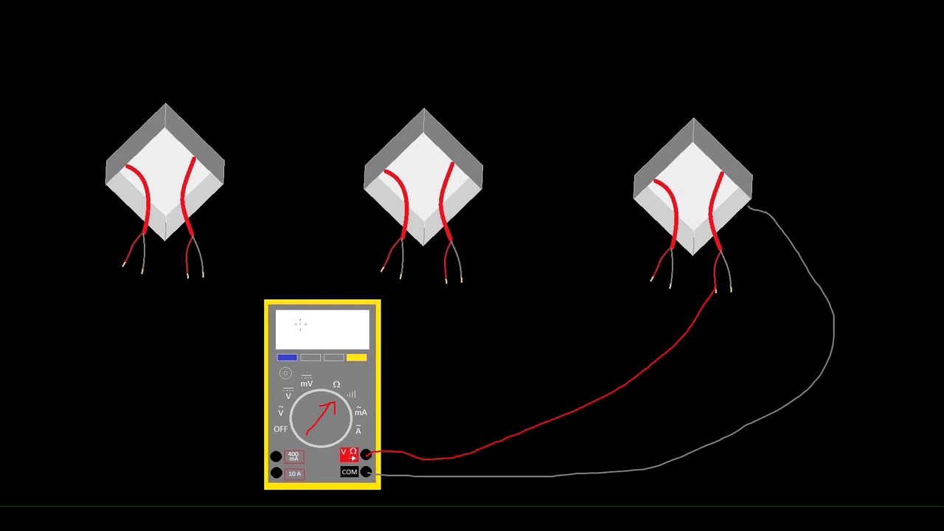
# - Draw a red arrow between the middle and right boxes pointing toward the last box
pyautogui.click(496, 301)
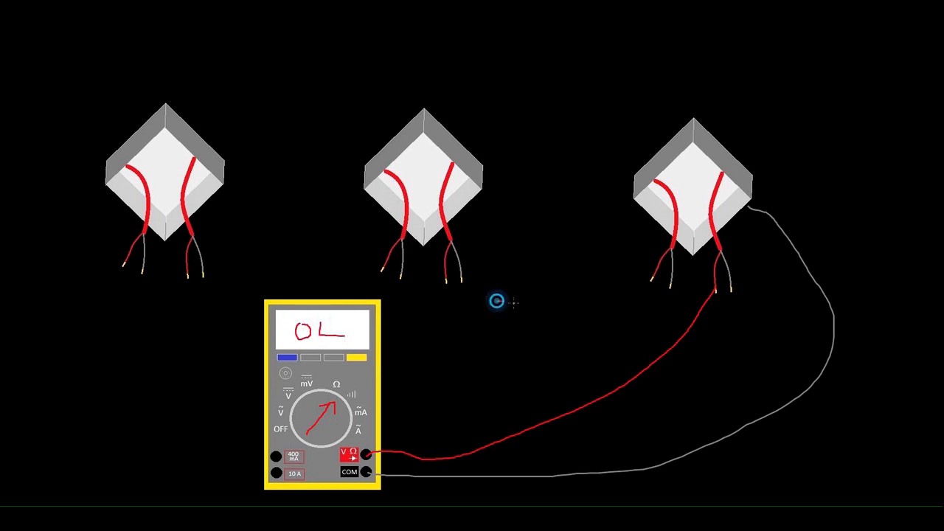
pyautogui.moveTo(499, 302); pyautogui.dragTo(568, 306)
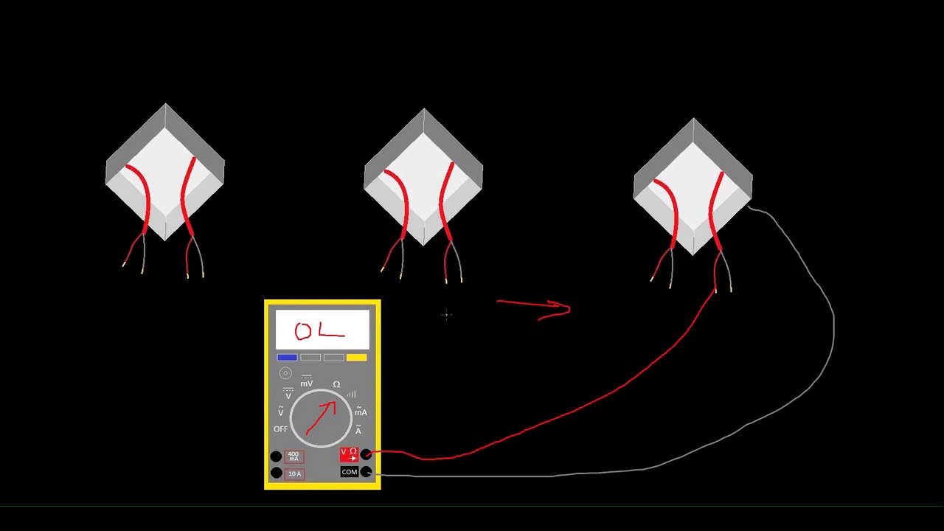
pyautogui.moveTo(292, 288)
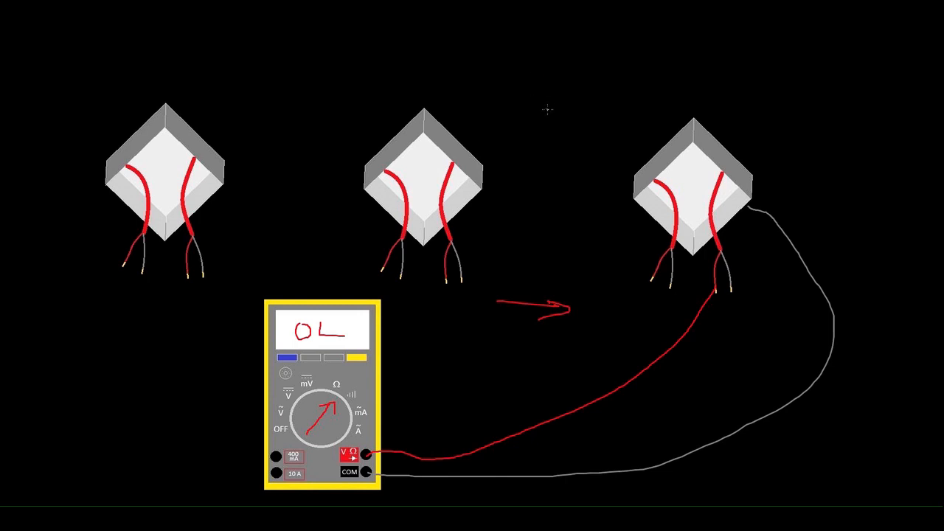
pyautogui.moveTo(494, 62)
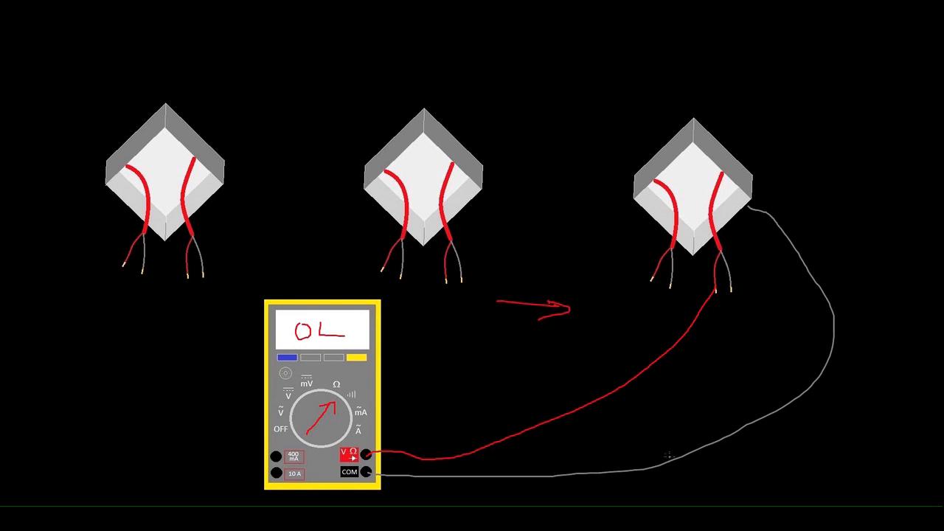
pyautogui.moveTo(452, 82)
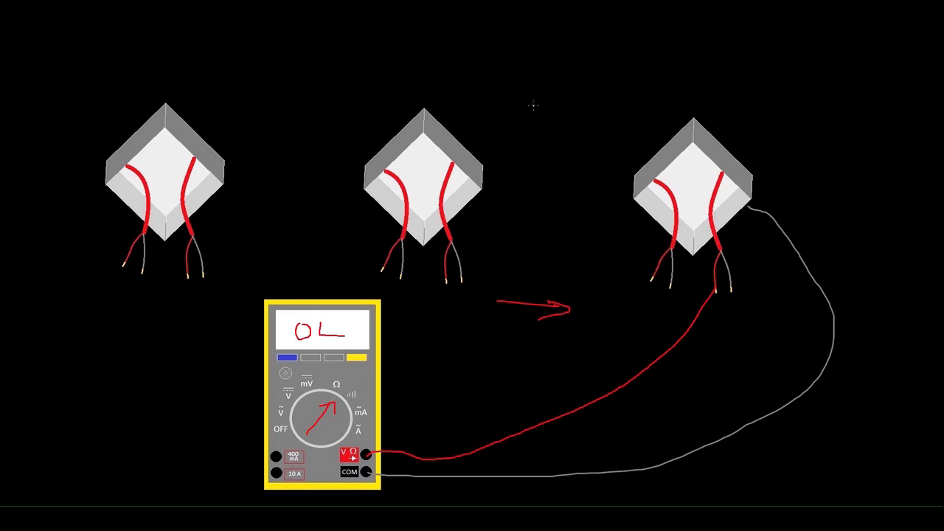
pyautogui.moveTo(567, 150)
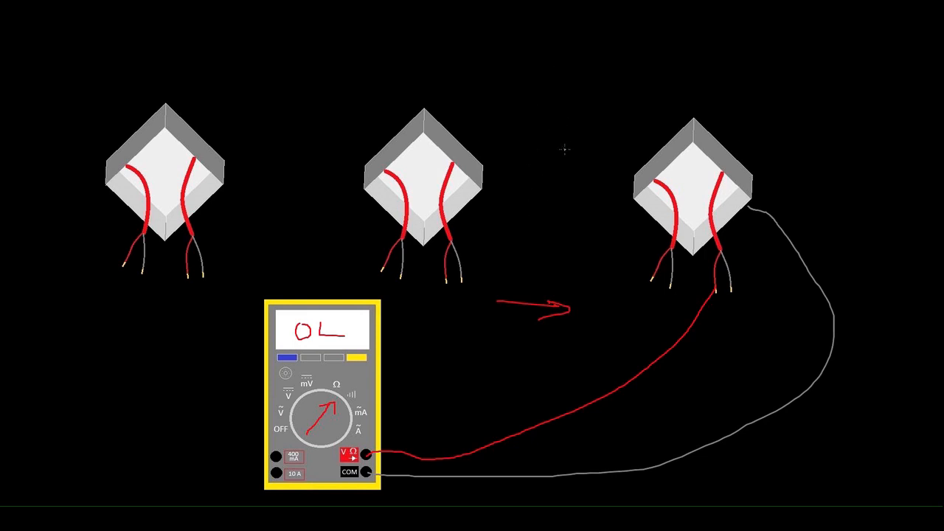
pyautogui.moveTo(534, 162)
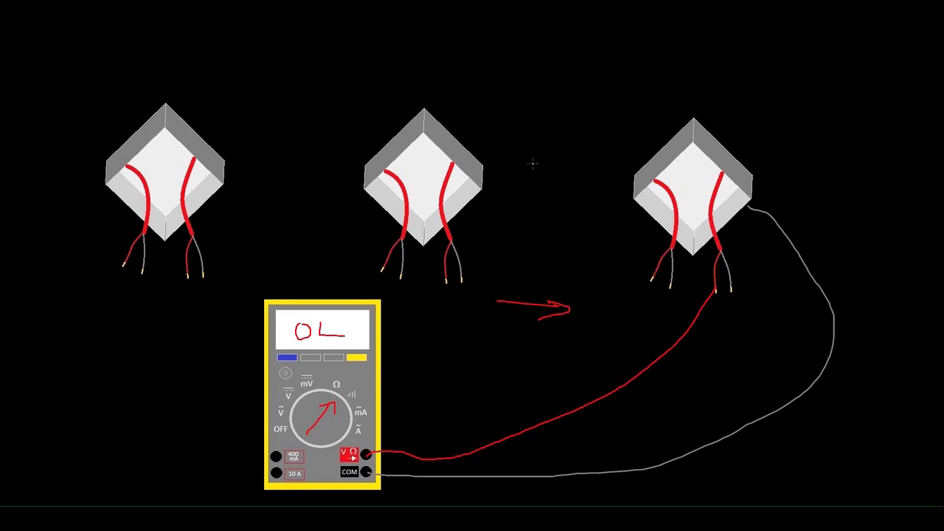